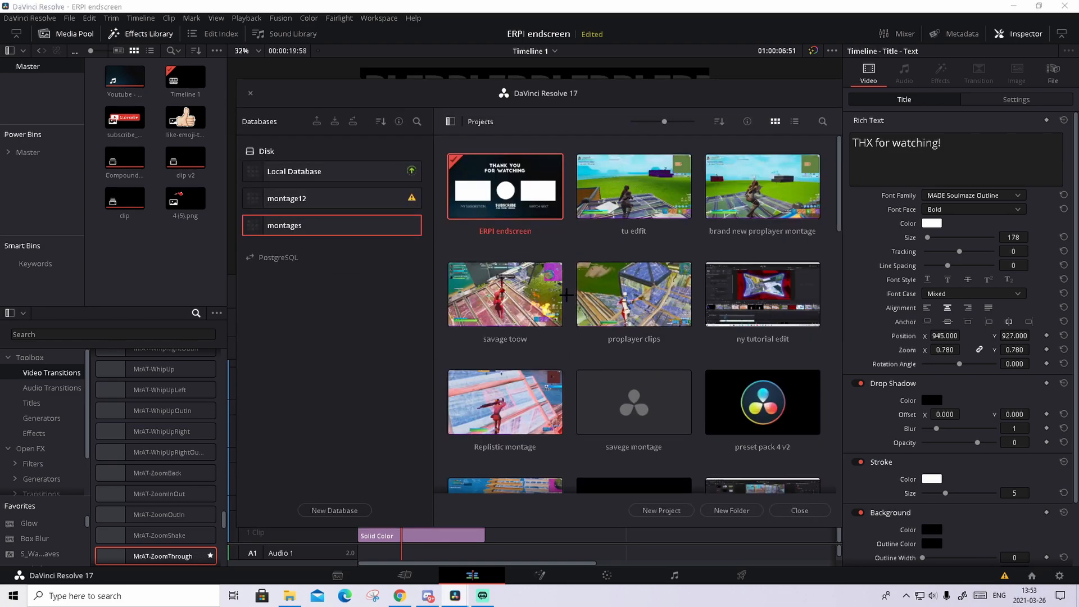
mouse_move(574, 242)
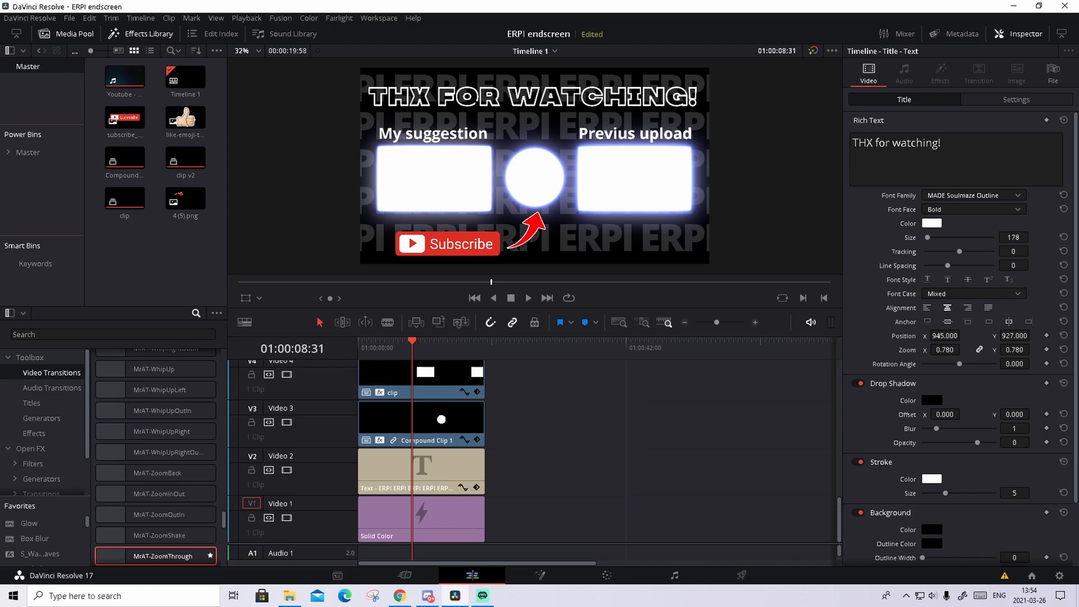
mouse_move(581, 296)
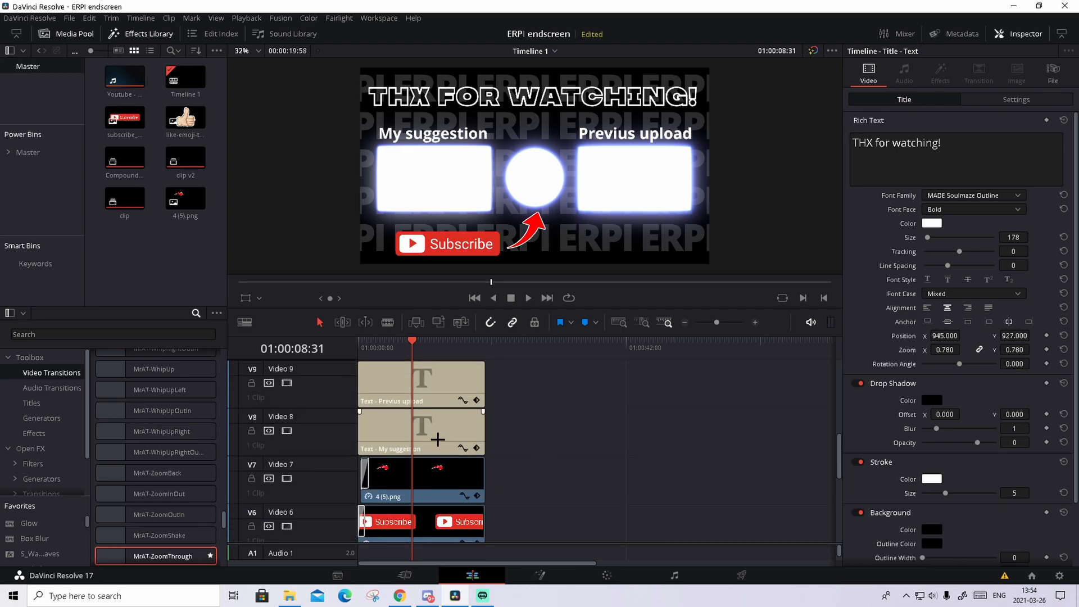
left_click(419, 431)
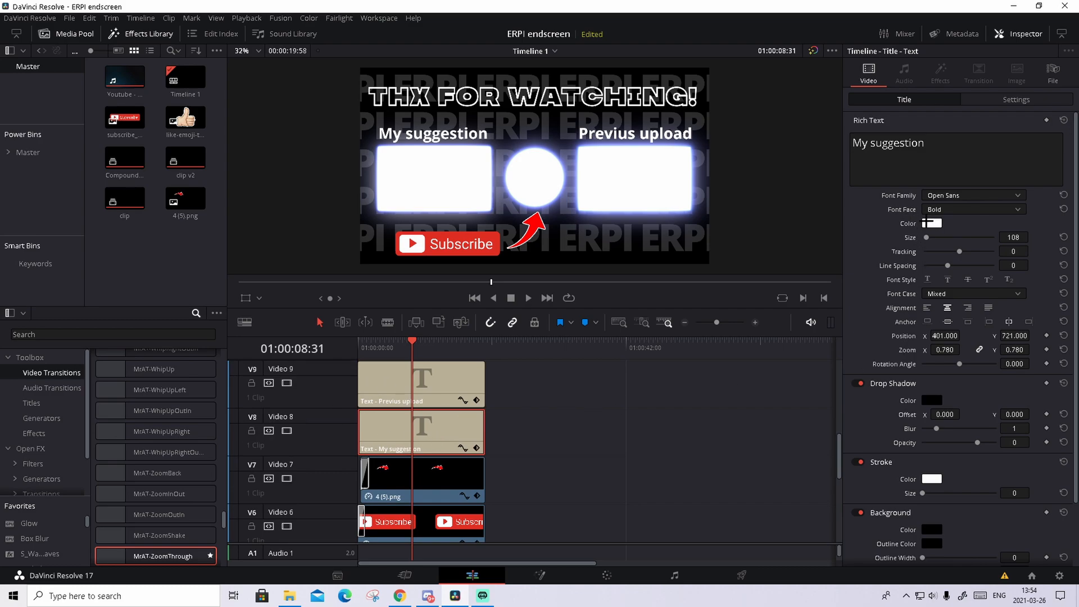
left_click(931, 223)
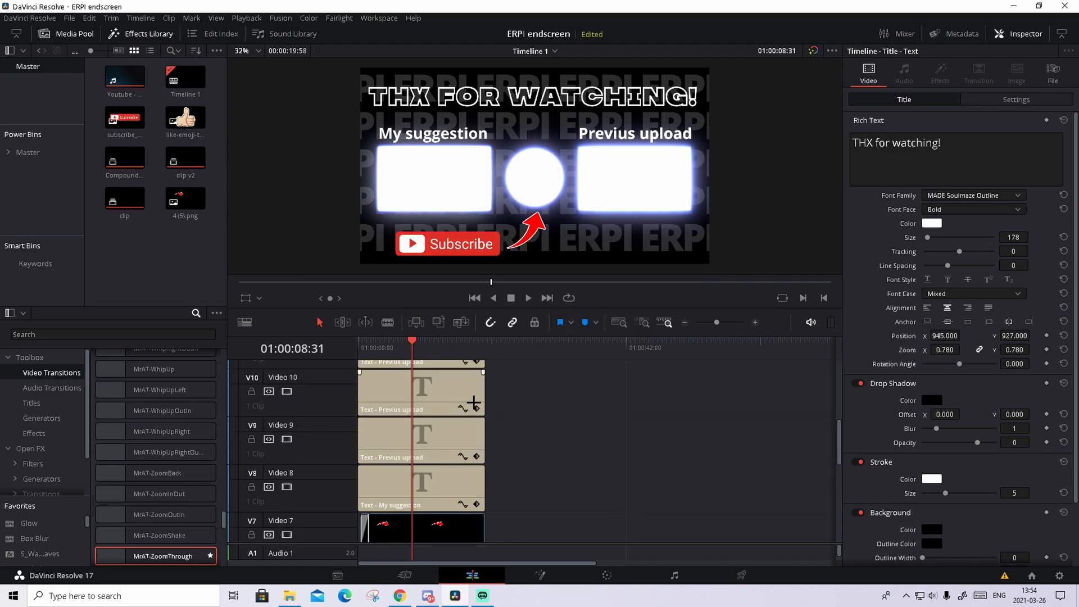
scroll("down", 3)
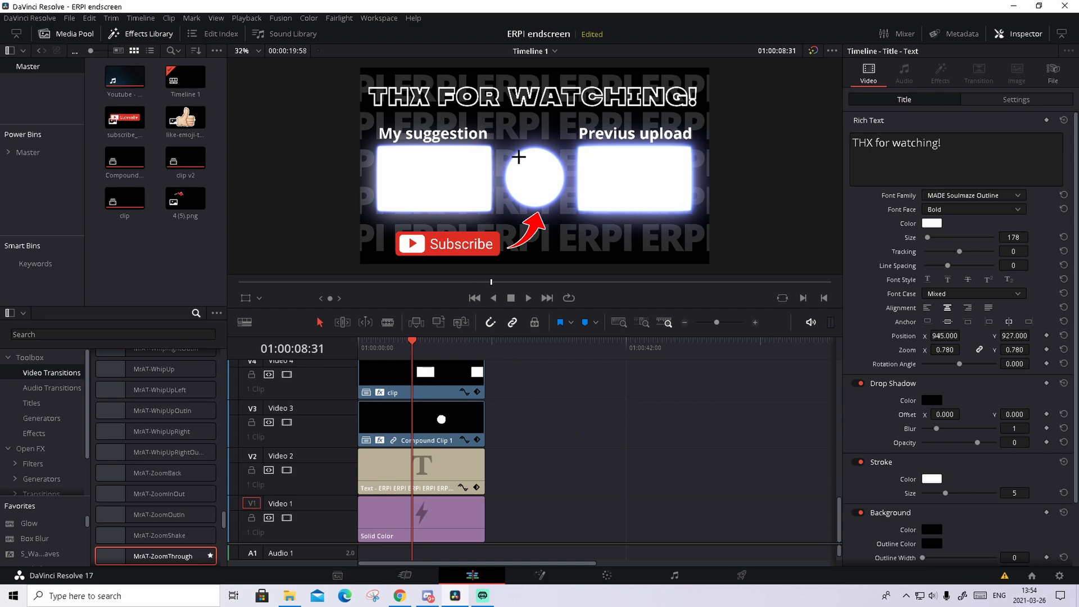
left_click(421, 519)
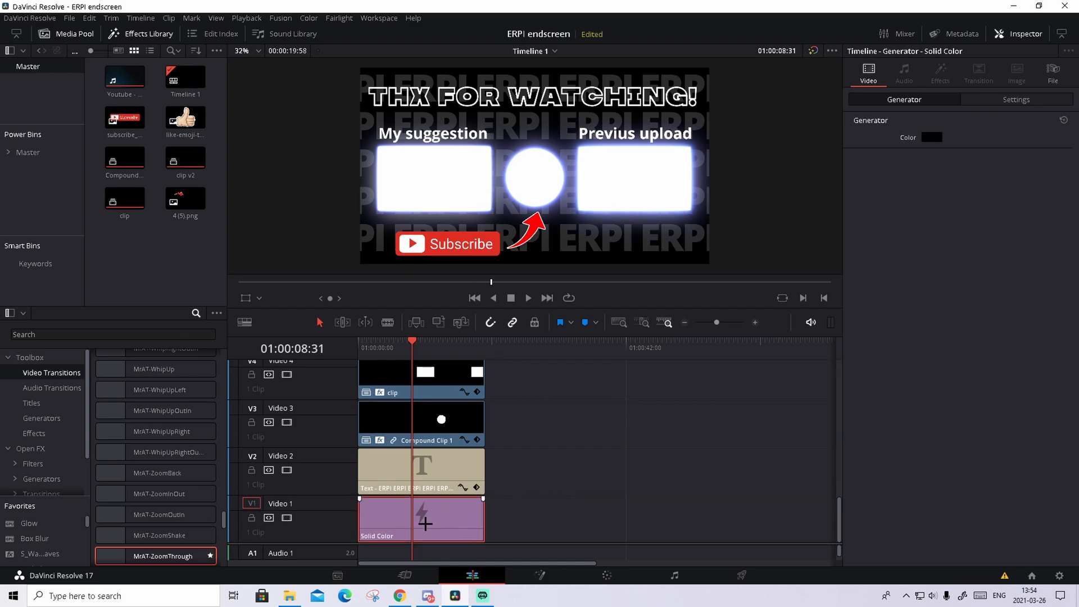
left_click(931, 137)
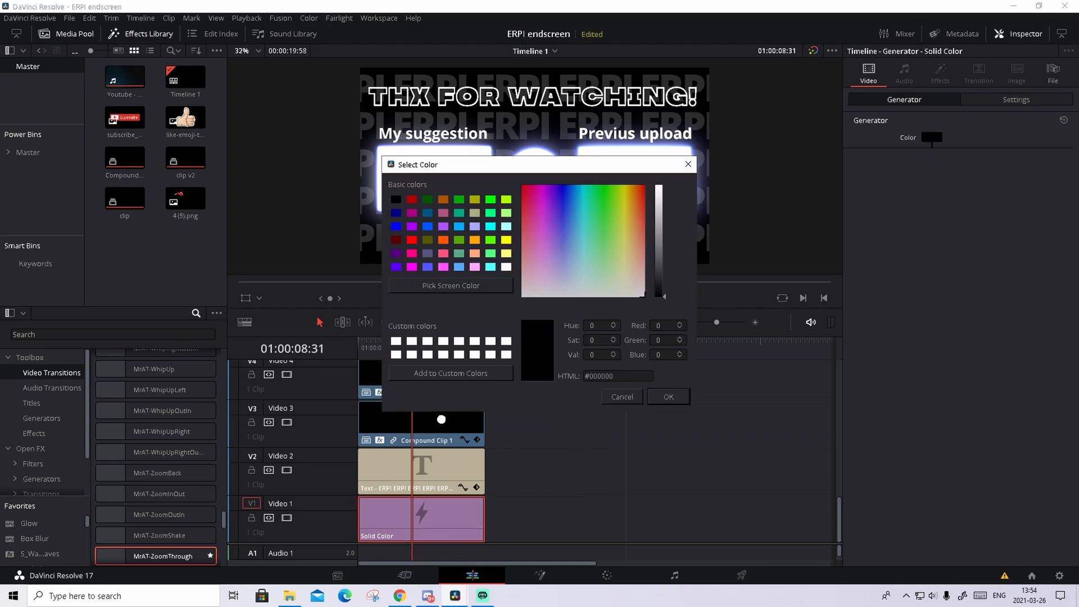
left_click(568, 186)
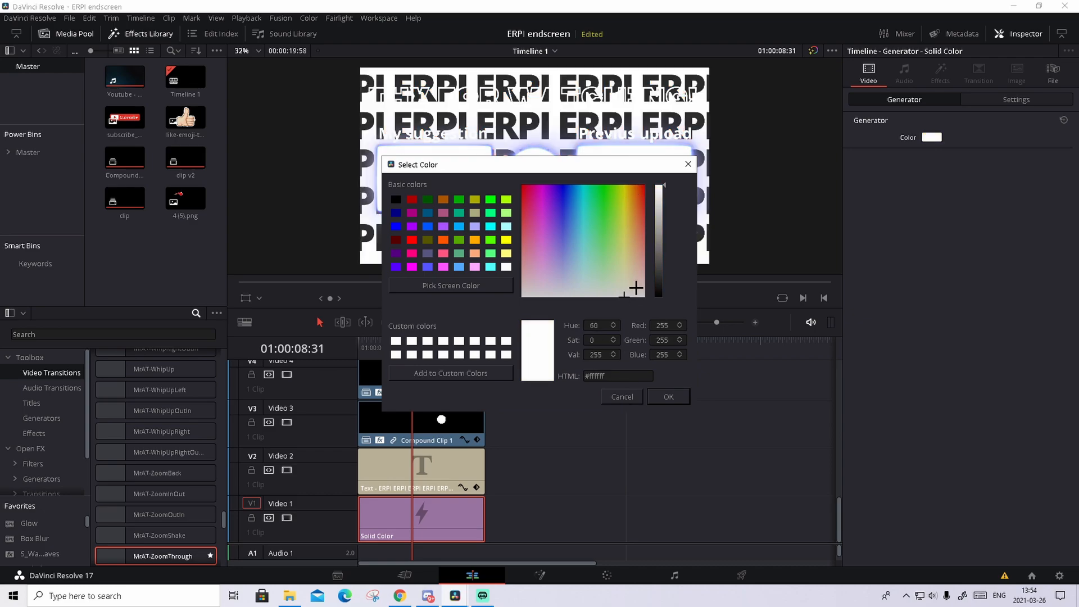
left_click(666, 397)
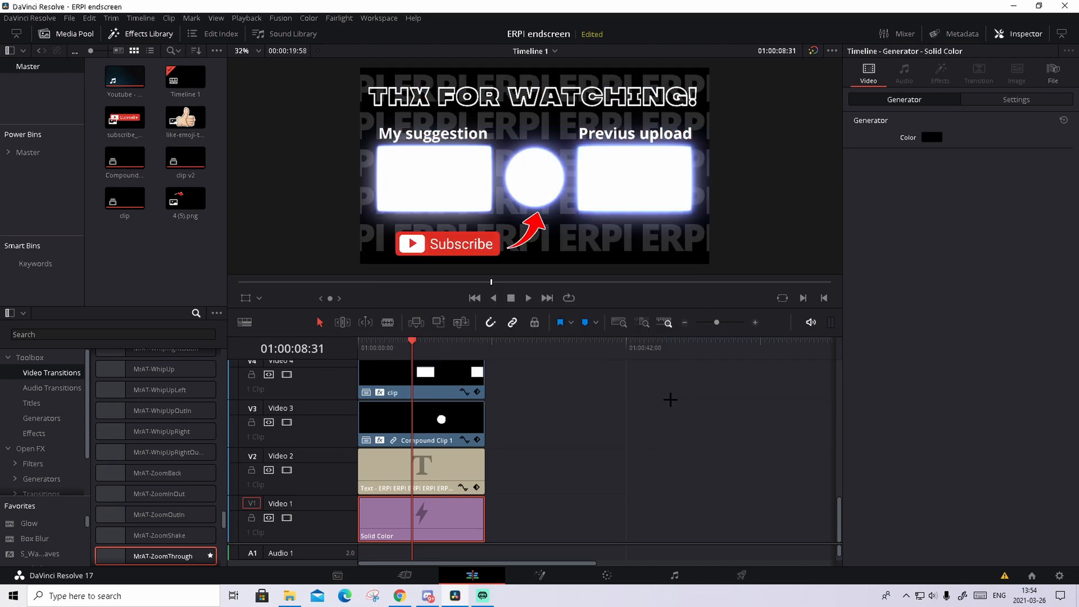
mouse_move(569, 516)
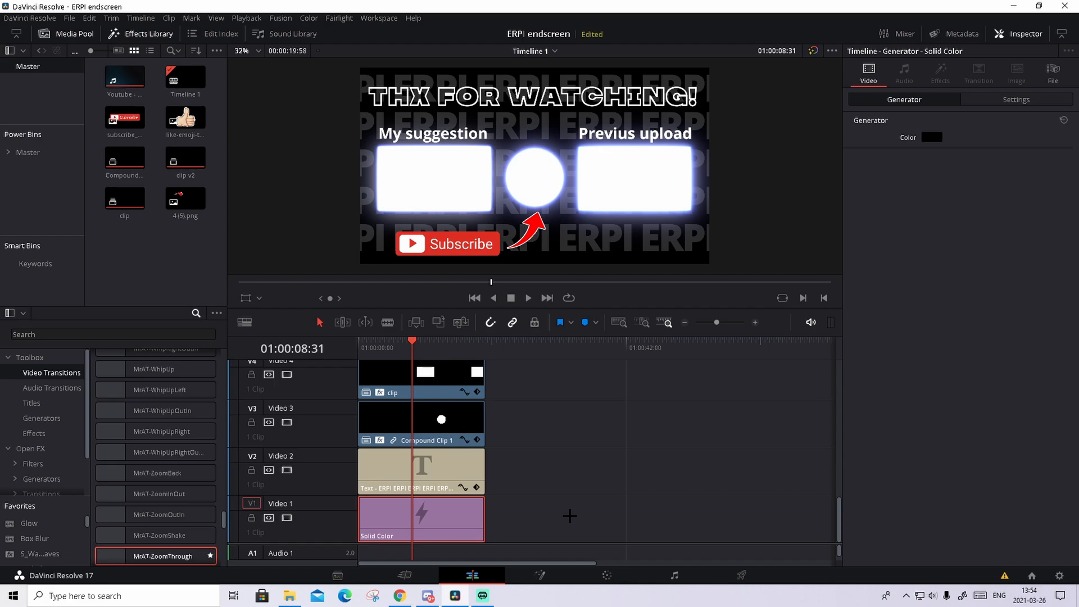
- Select the repeated ERPI title on Video 2 and empty its Rich Text, leaving a black backdrop
left_click(420, 471)
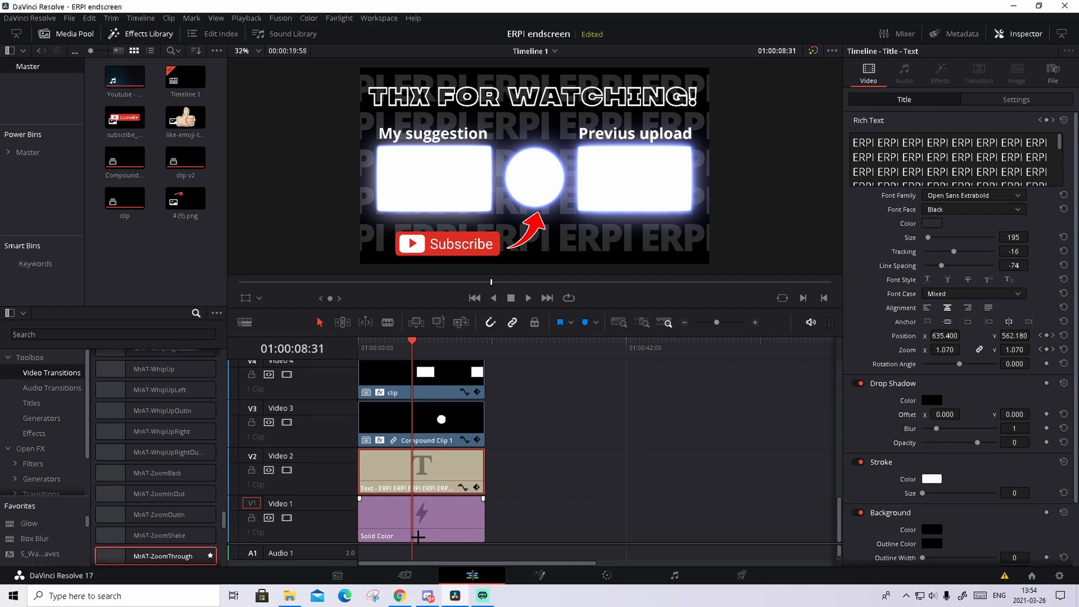
mouse_move(659, 268)
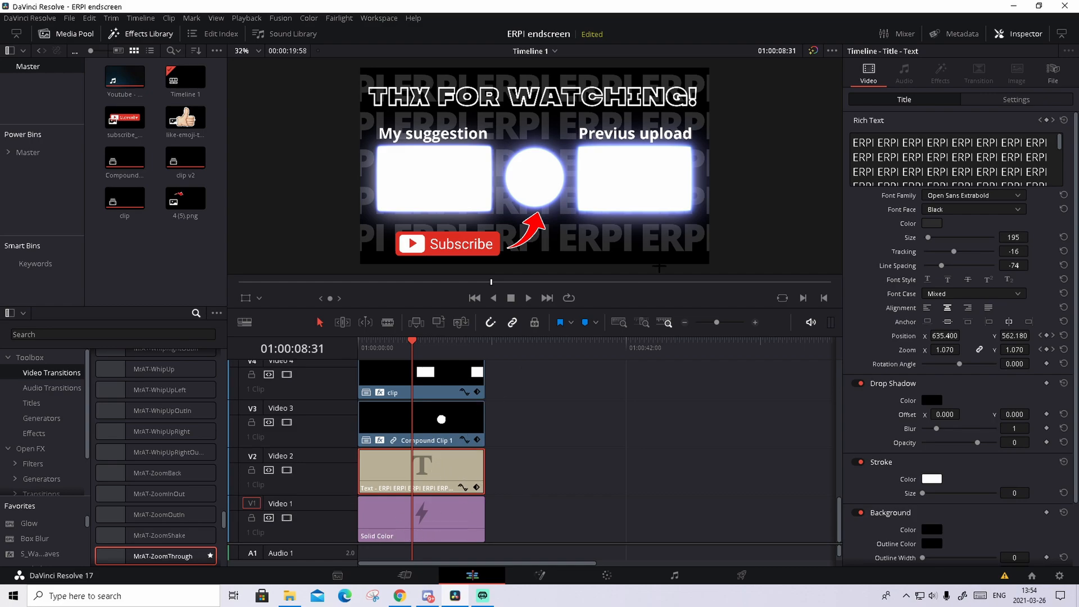
scroll("down", 3)
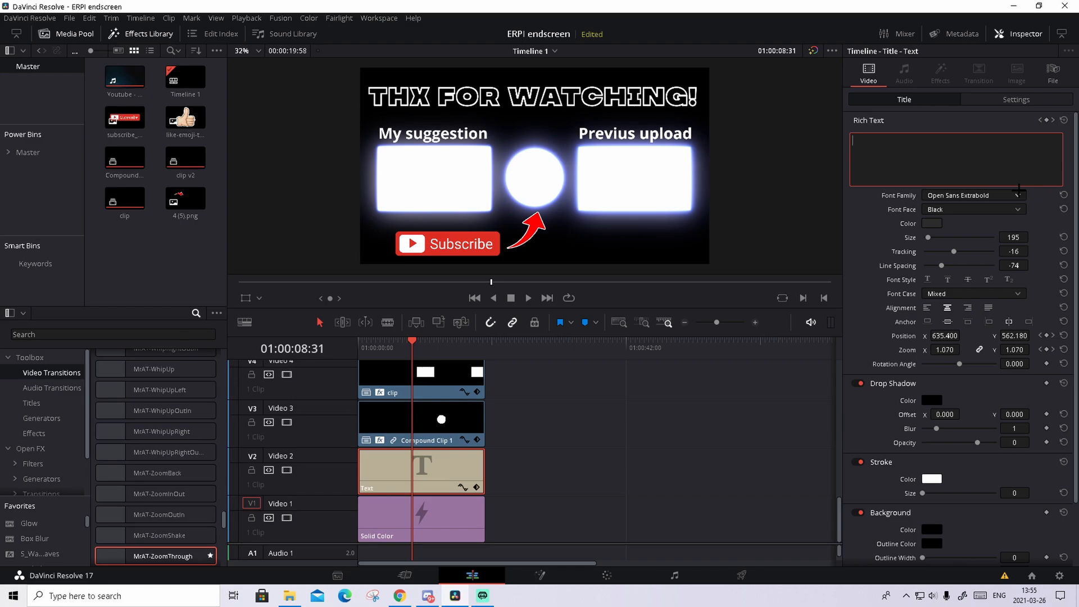
mouse_move(963, 175)
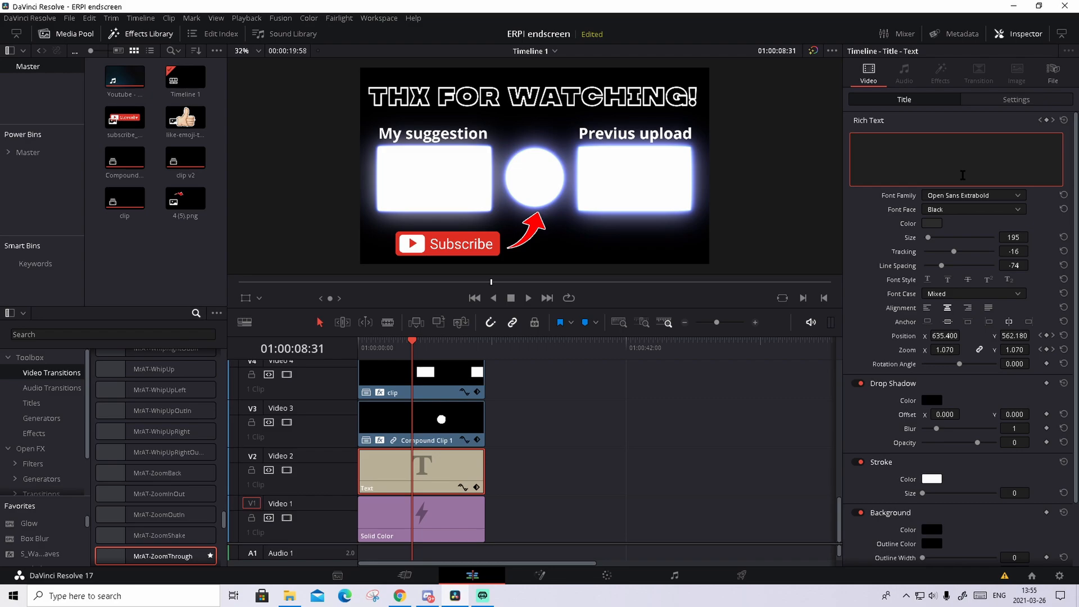
- Enter HOHI and repeat it across several rows to fill the background pattern
type("HOHI")
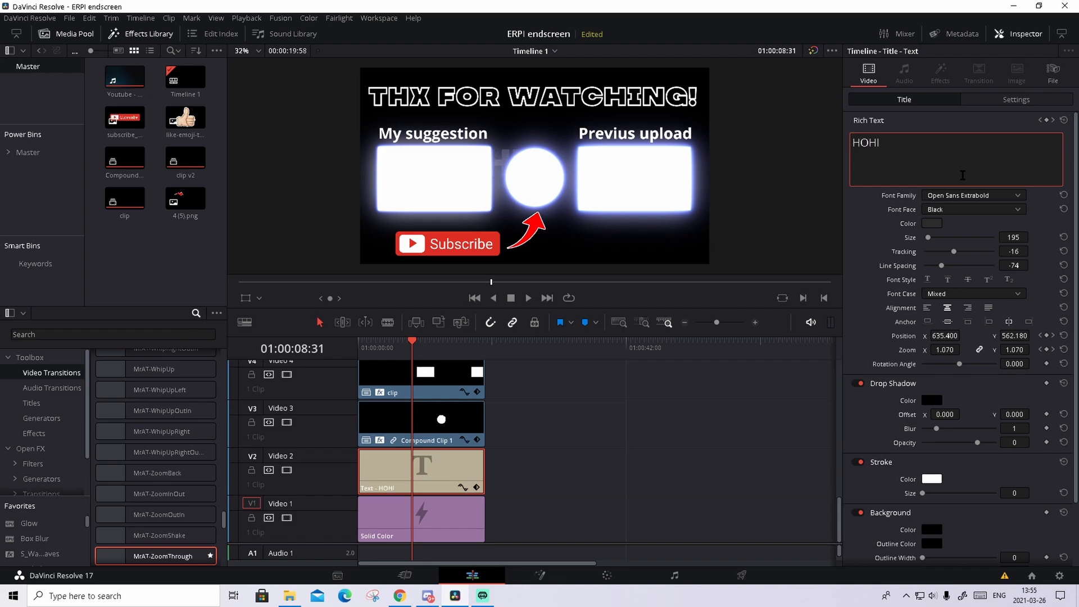
left_click(884, 142)
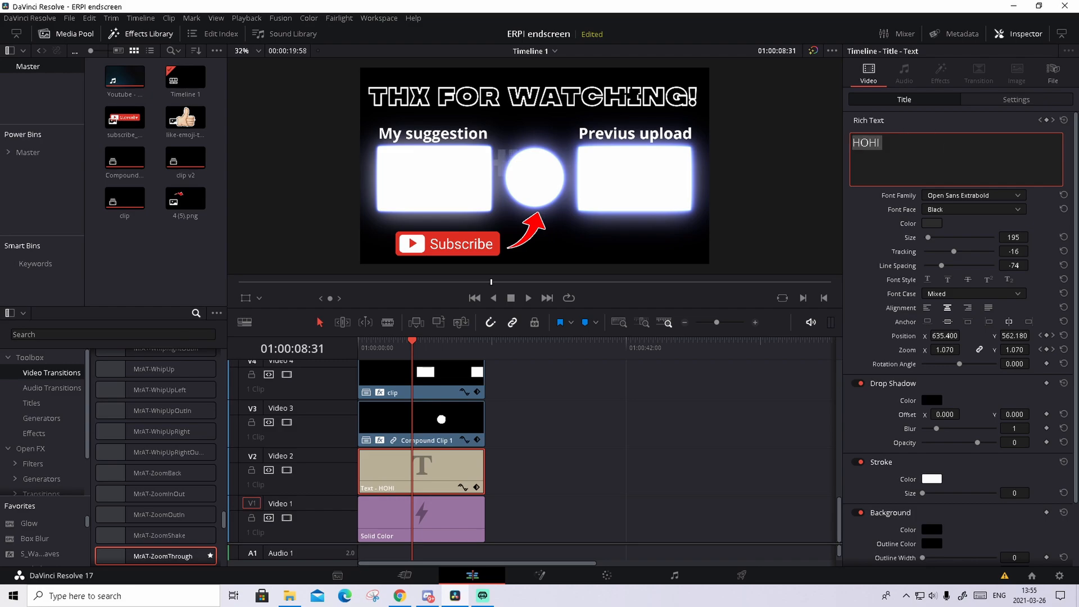
left_click(878, 143)
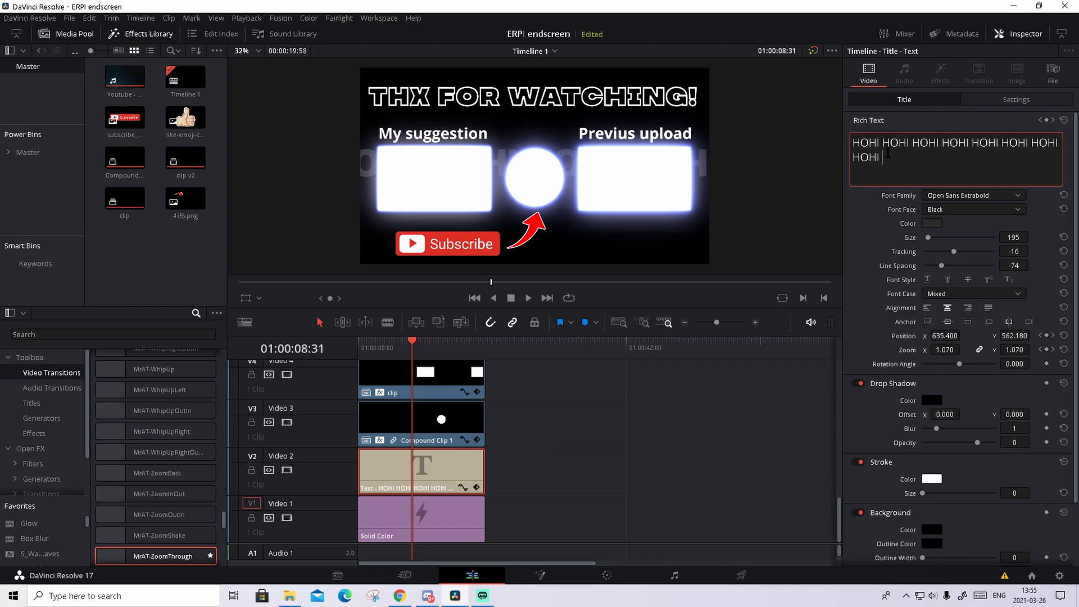
type("HOHI")
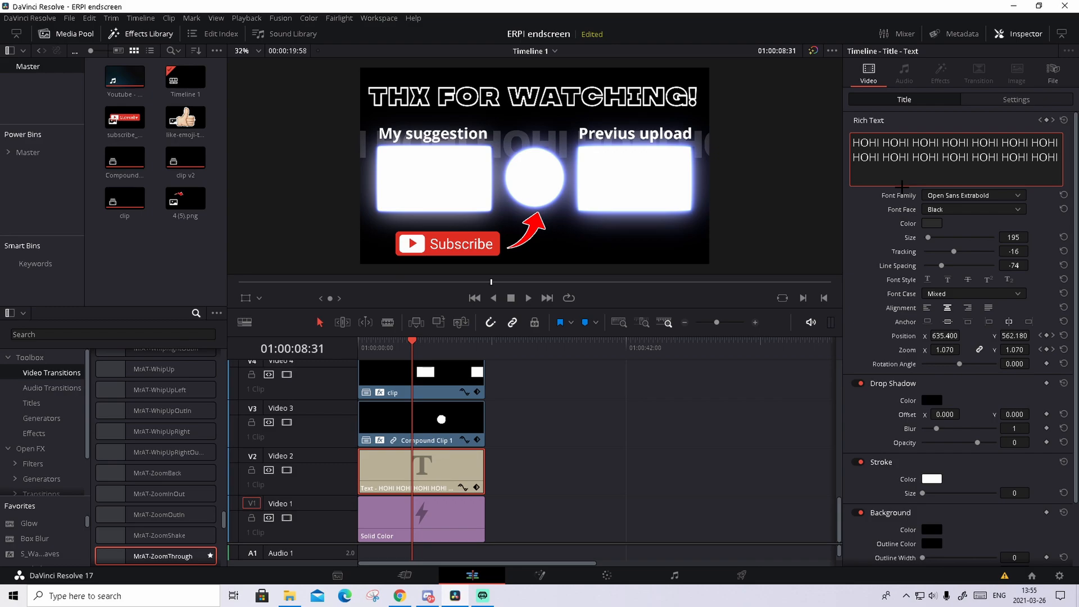
type("HOHI HOHI HOHI")
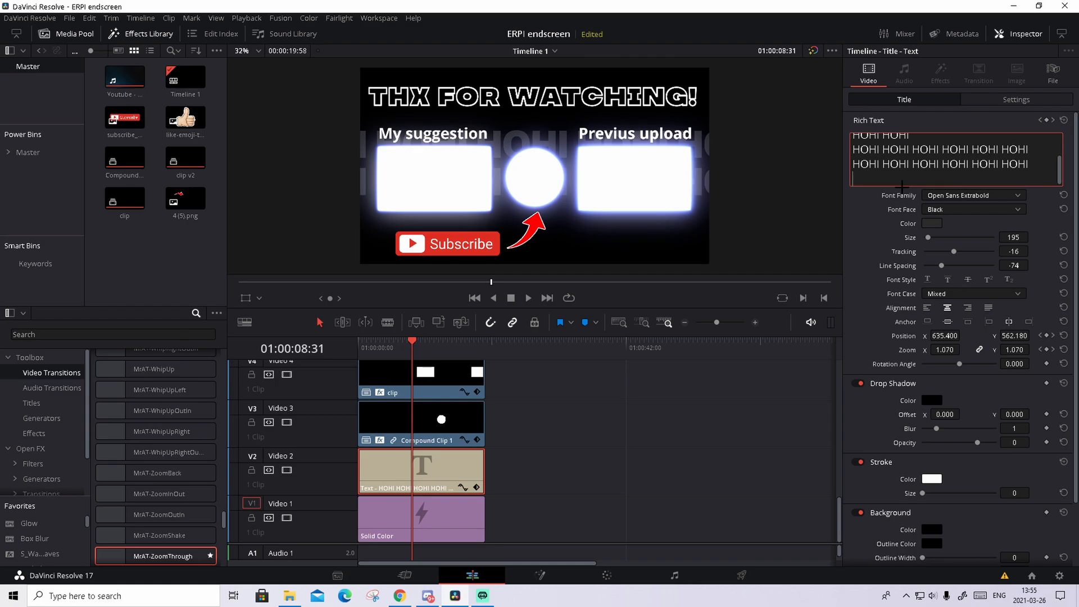
type("HOHI HOHI HOHI HOHI HOHI HOHI")
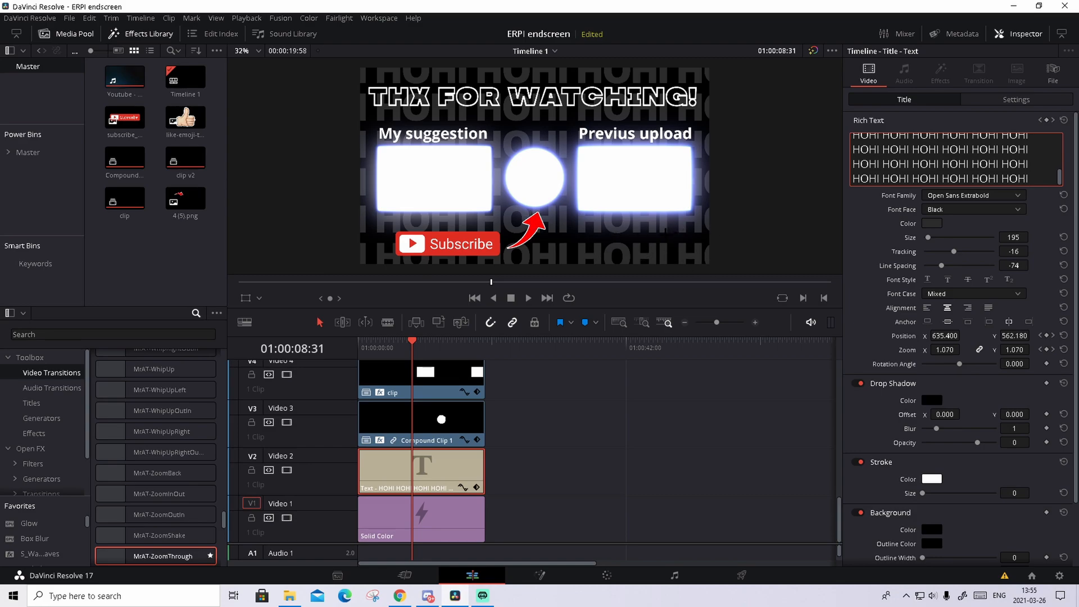
left_click(403, 347)
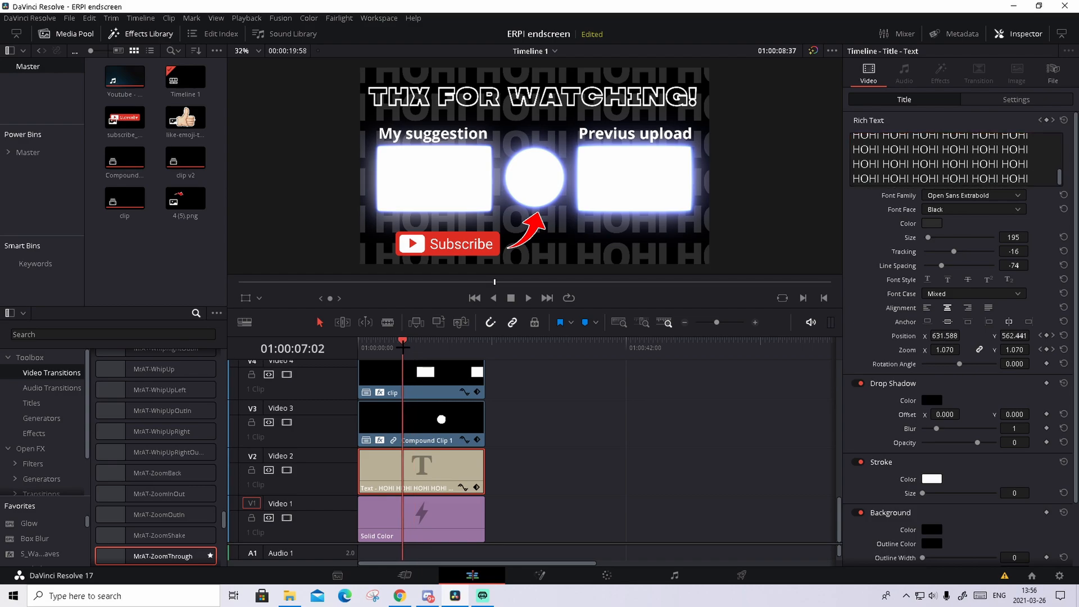
left_click(396, 340)
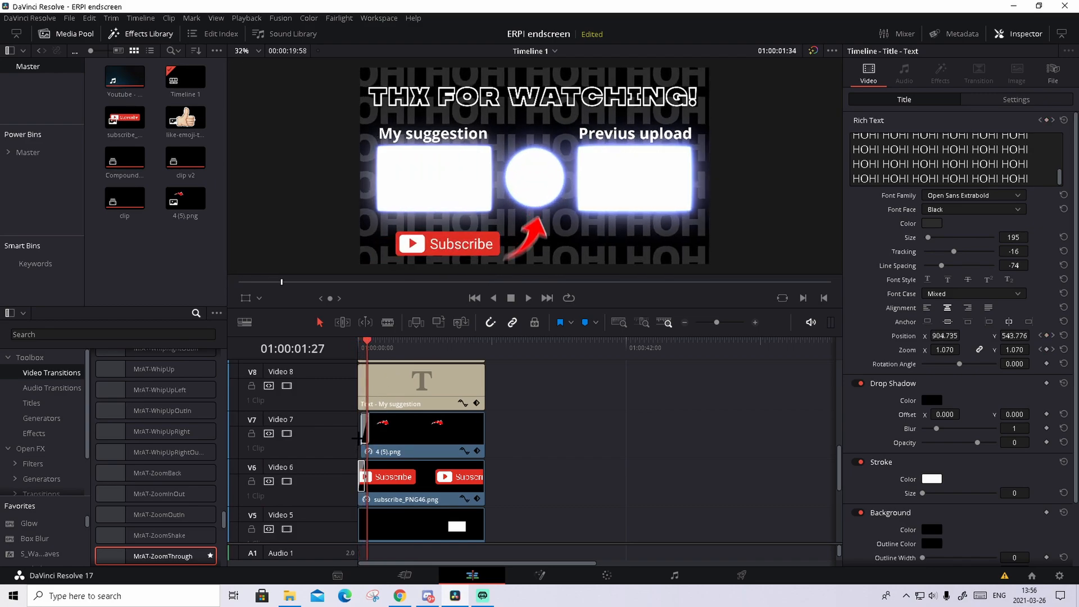
left_click(365, 427)
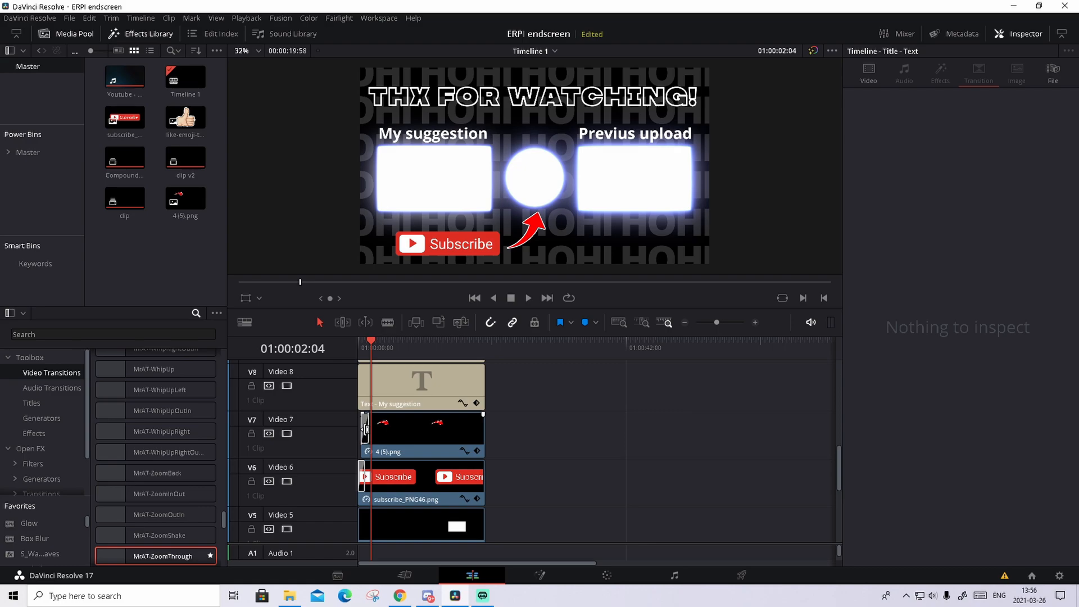
left_click(420, 470)
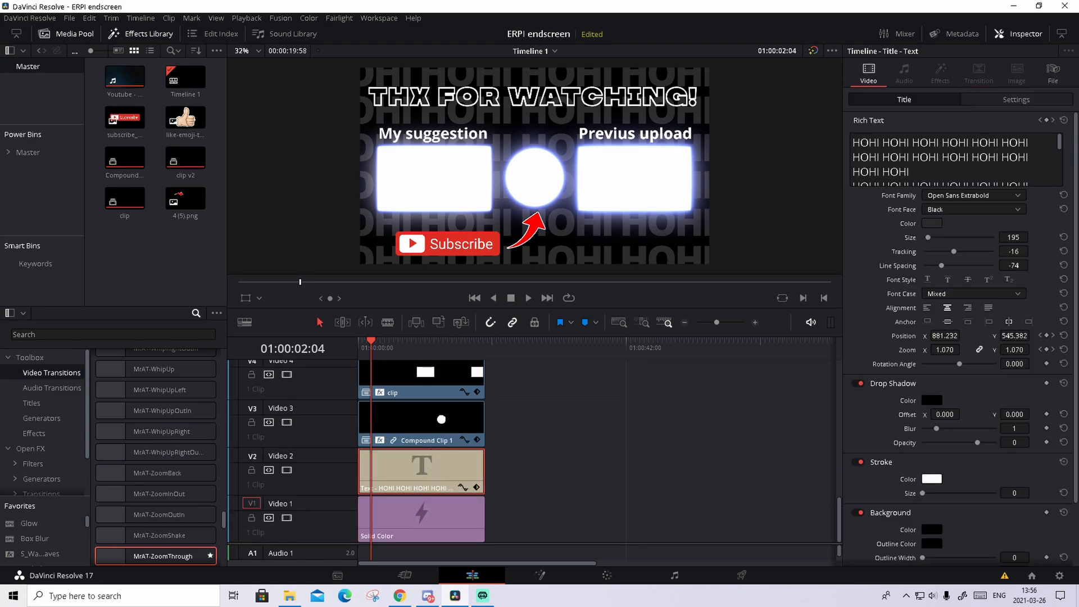
left_click(931, 222)
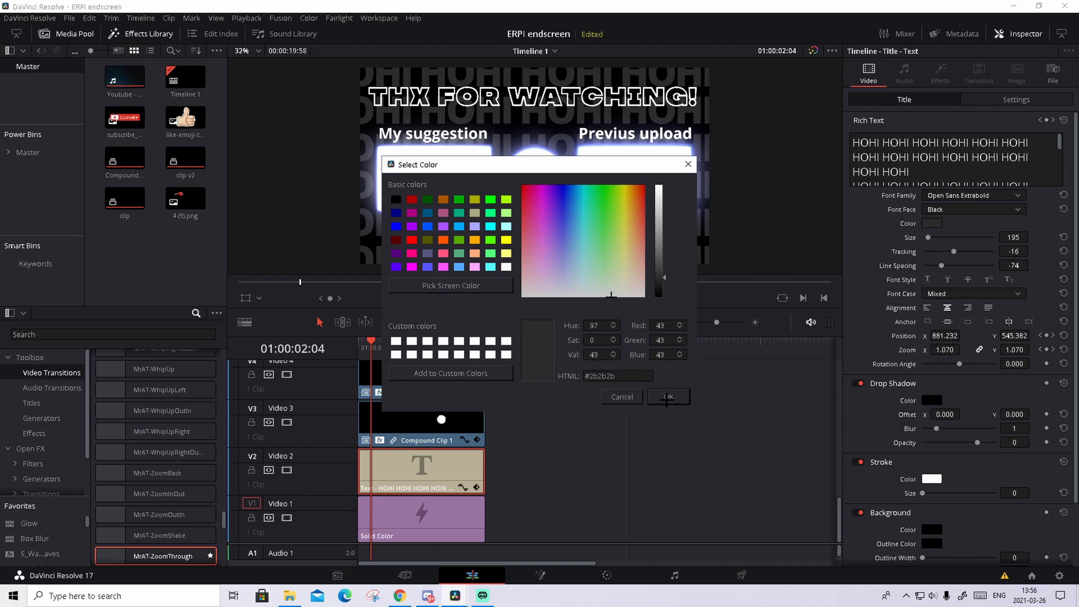
- Confirm the dark grey #2b2b2b colour for the HOHI background text
left_click(666, 397)
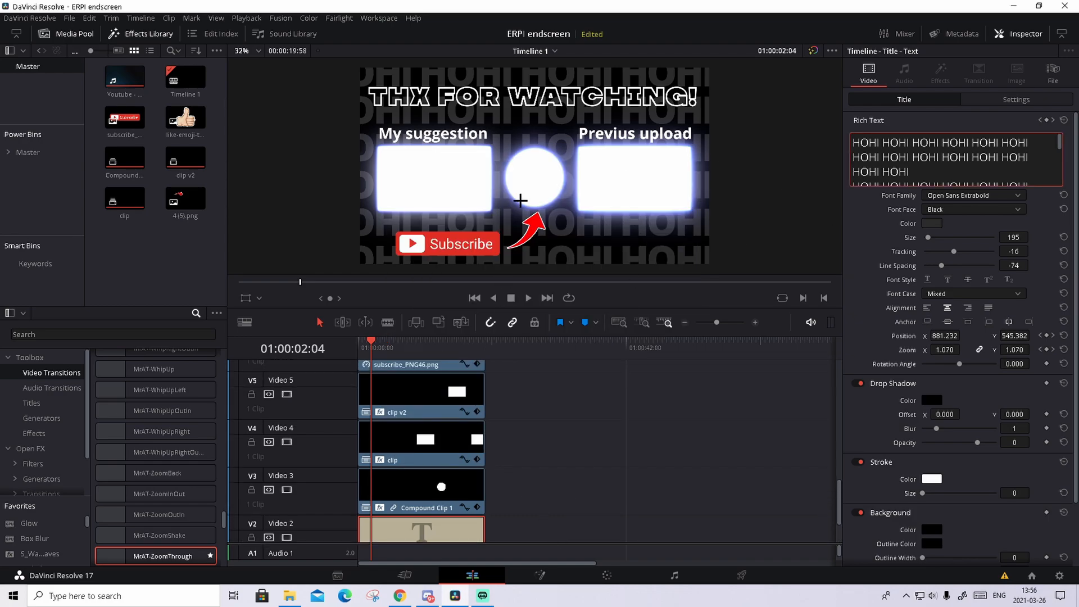
mouse_move(508, 139)
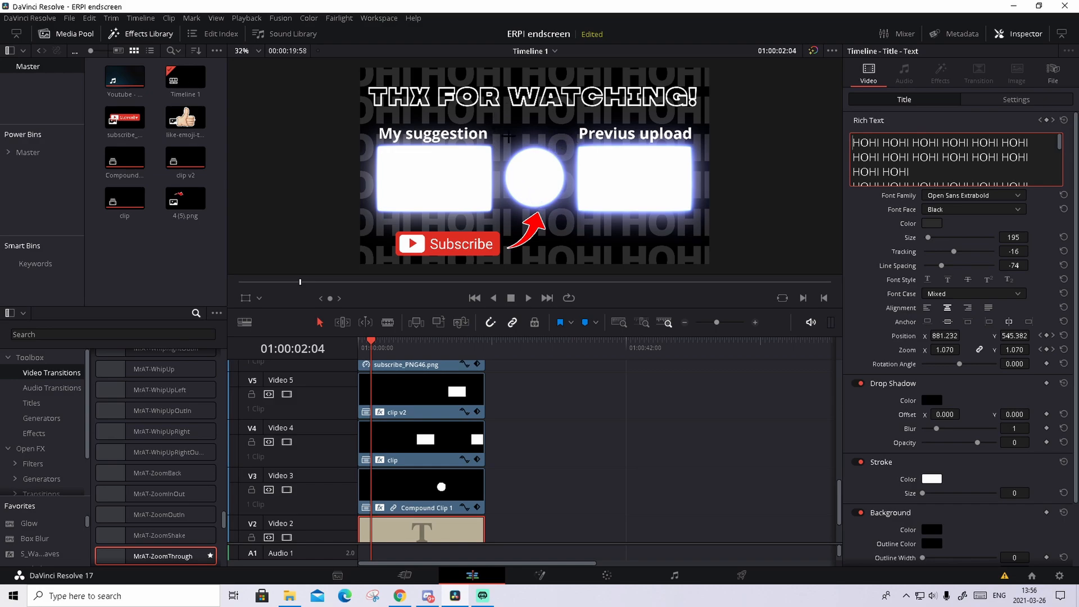
mouse_move(512, 418)
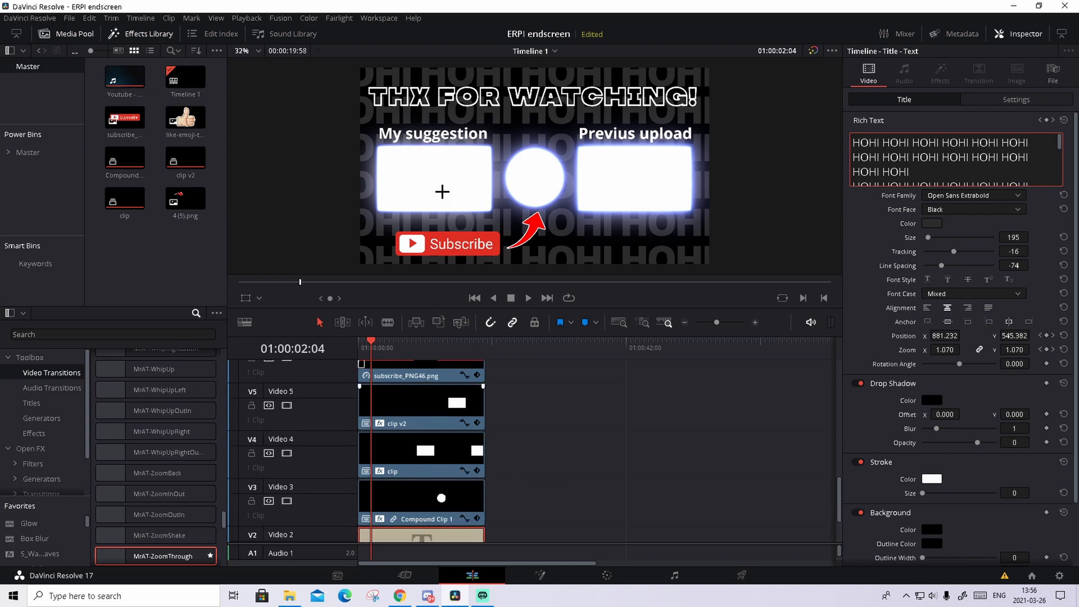
- Select Compound Clip 1's uniEcto glow effect and reduce its Distortion to 0
left_click(419, 454)
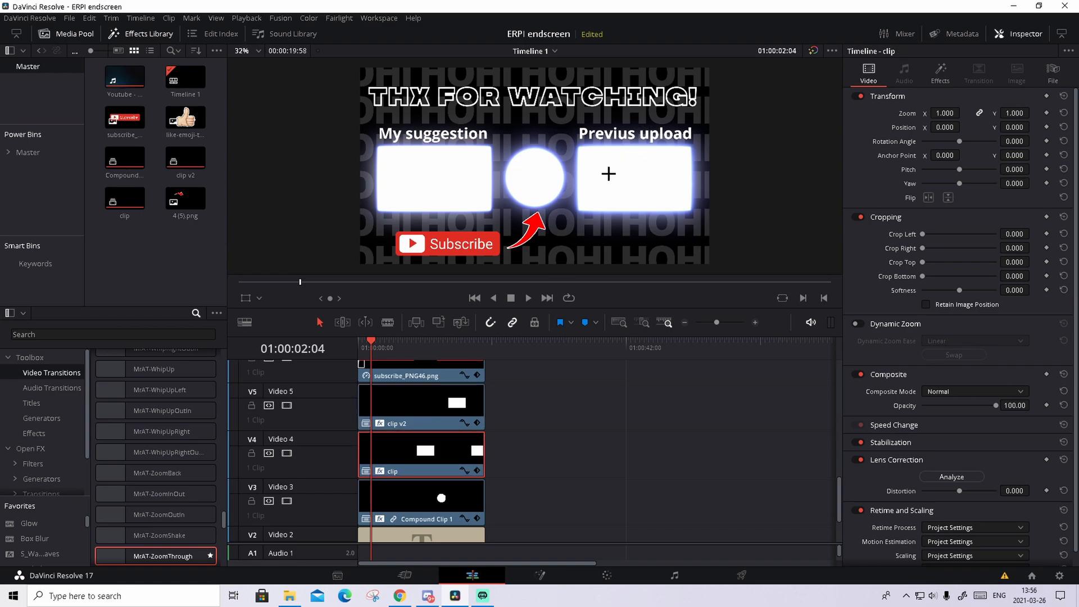
left_click(421, 497)
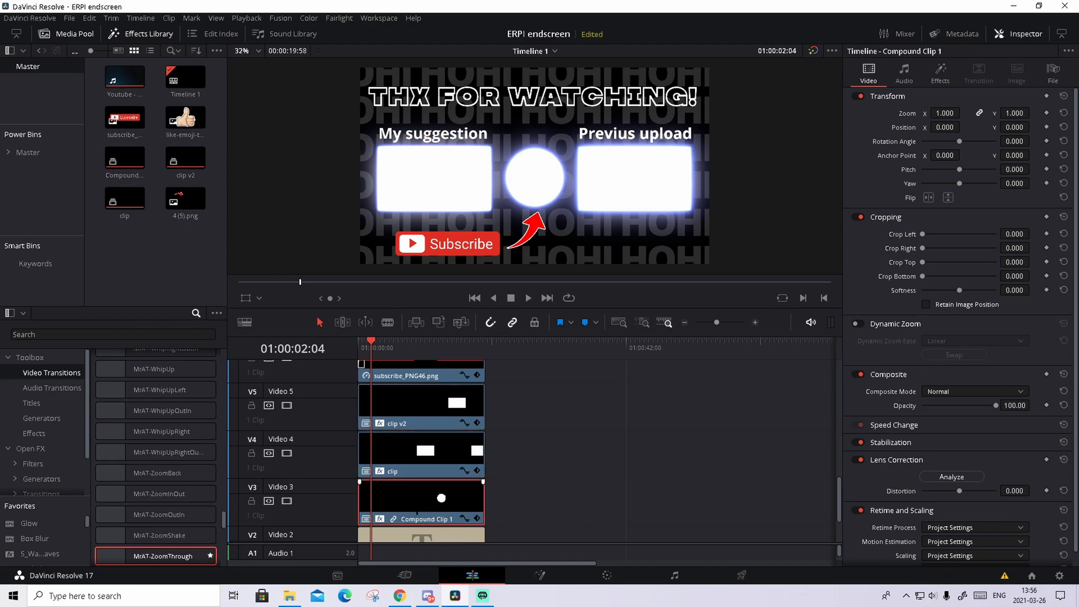
left_click(940, 72)
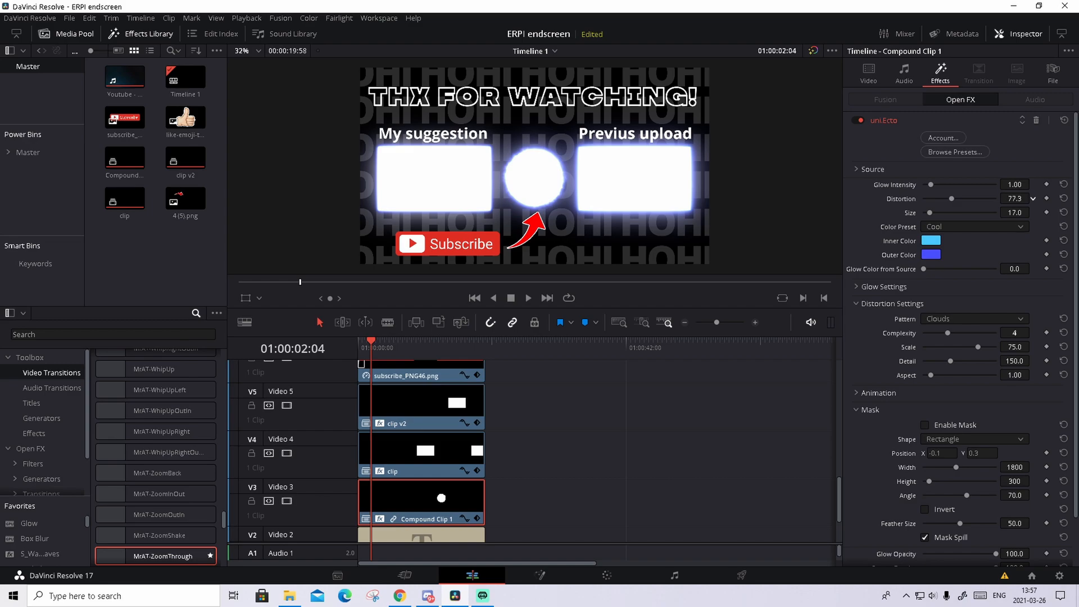
left_click_drag(971, 199, 931, 199)
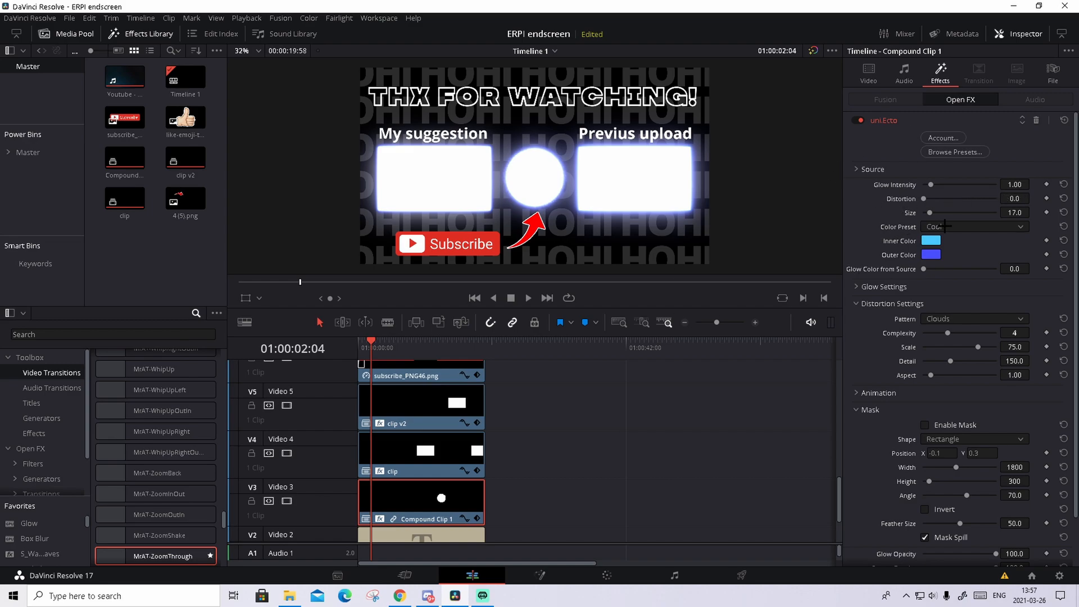
- Try The Twinkle colour preset on the glow, then return it to the Cool preset
left_click(973, 226)
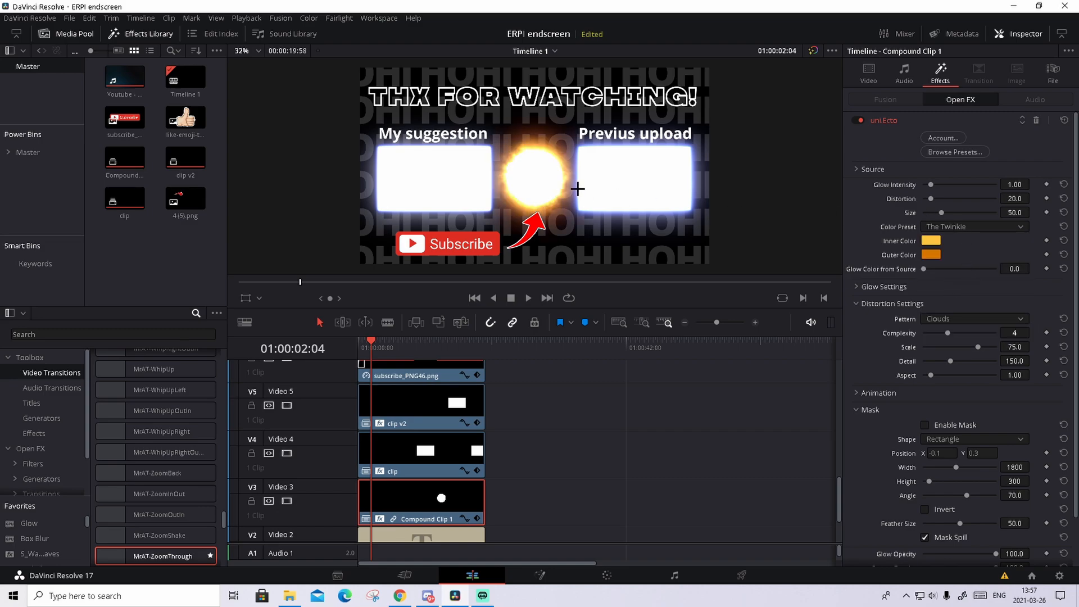
mouse_move(805, 197)
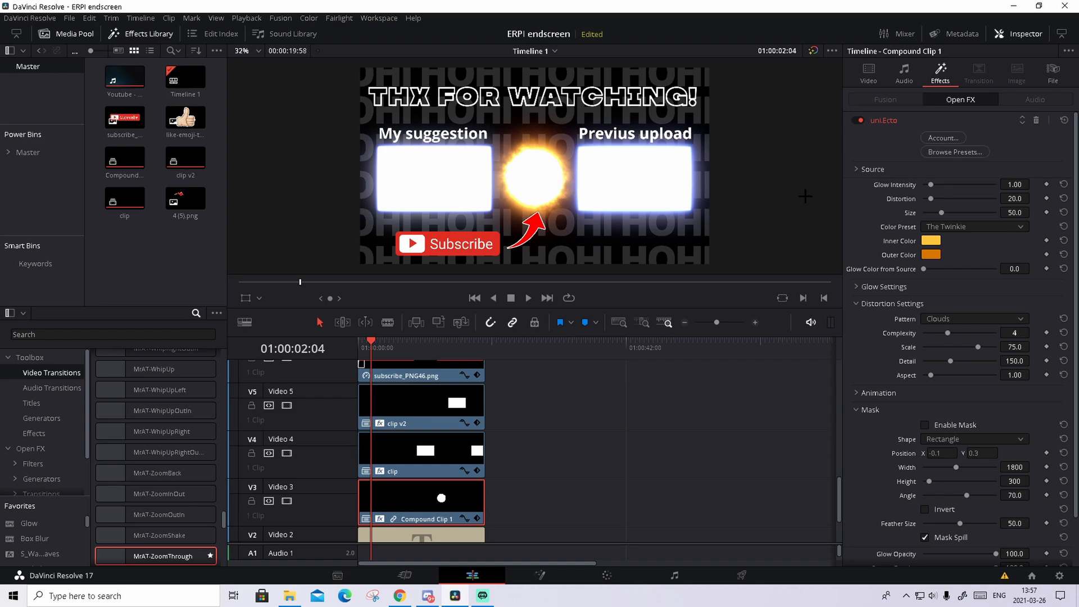
left_click(974, 226)
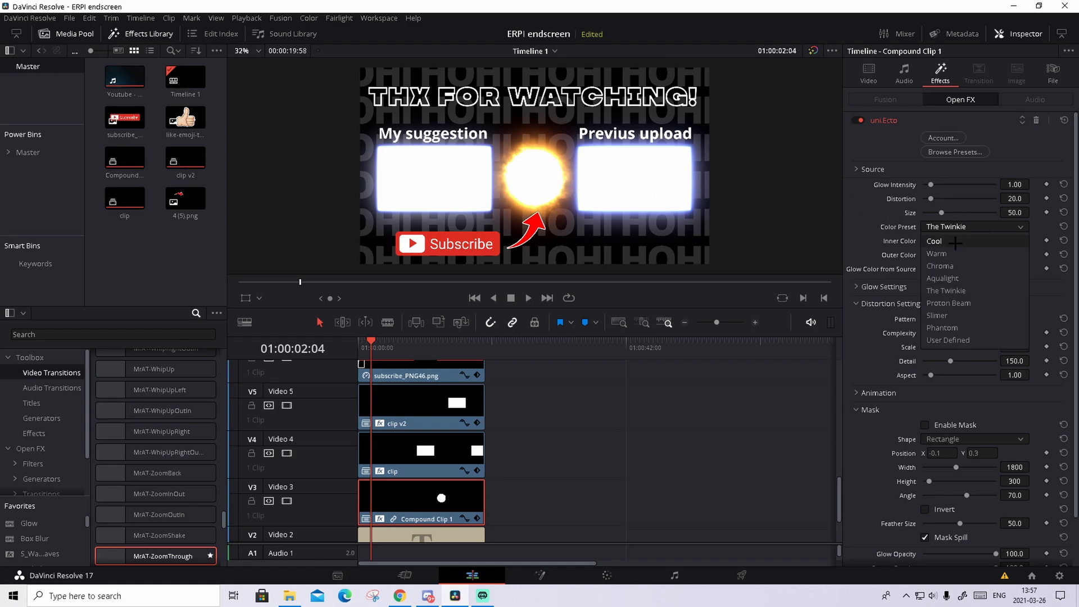
left_click(934, 241)
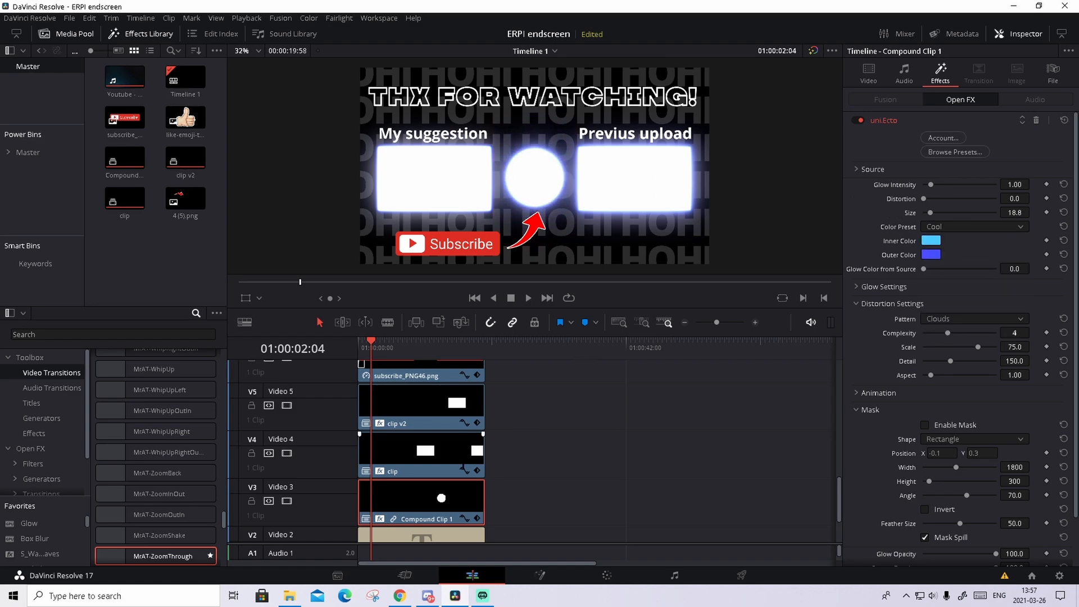
left_click(422, 454)
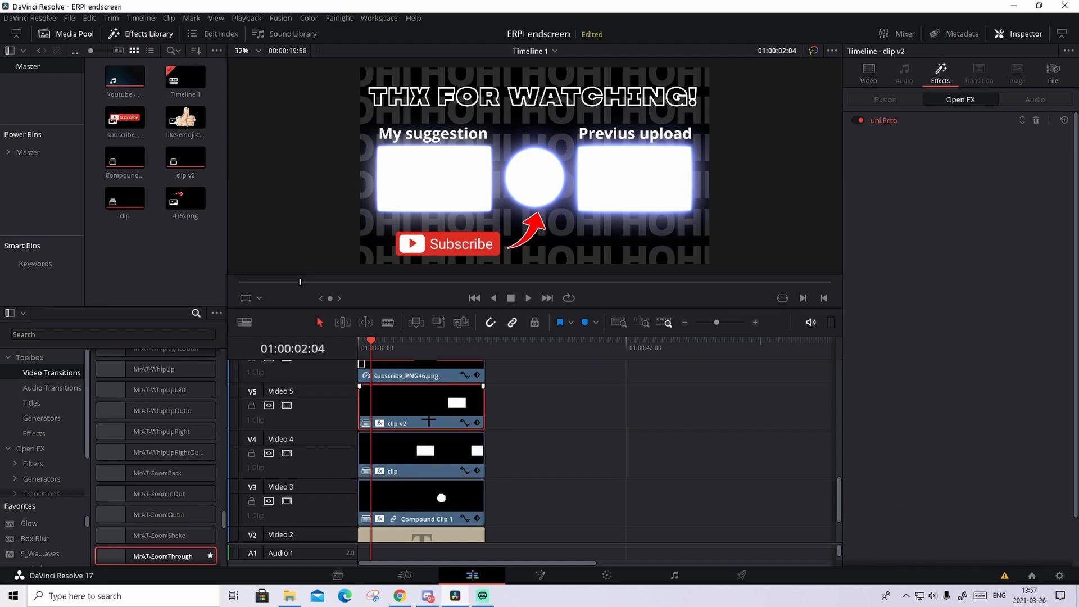
- Review the My suggestion and Previus upload titles' Inspector settings without changes
left_click(419, 432)
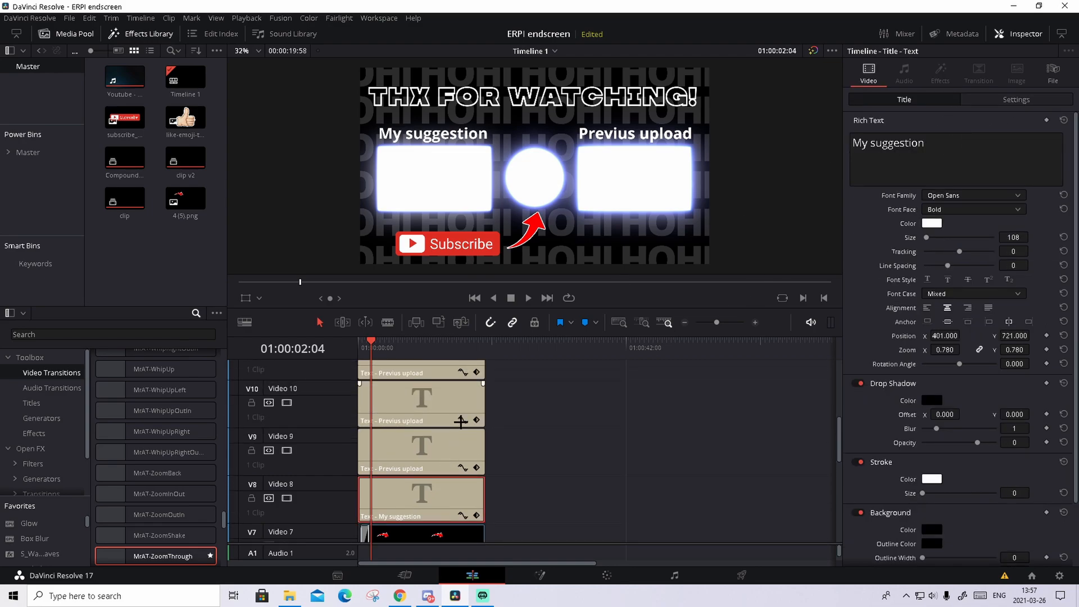
mouse_move(408, 439)
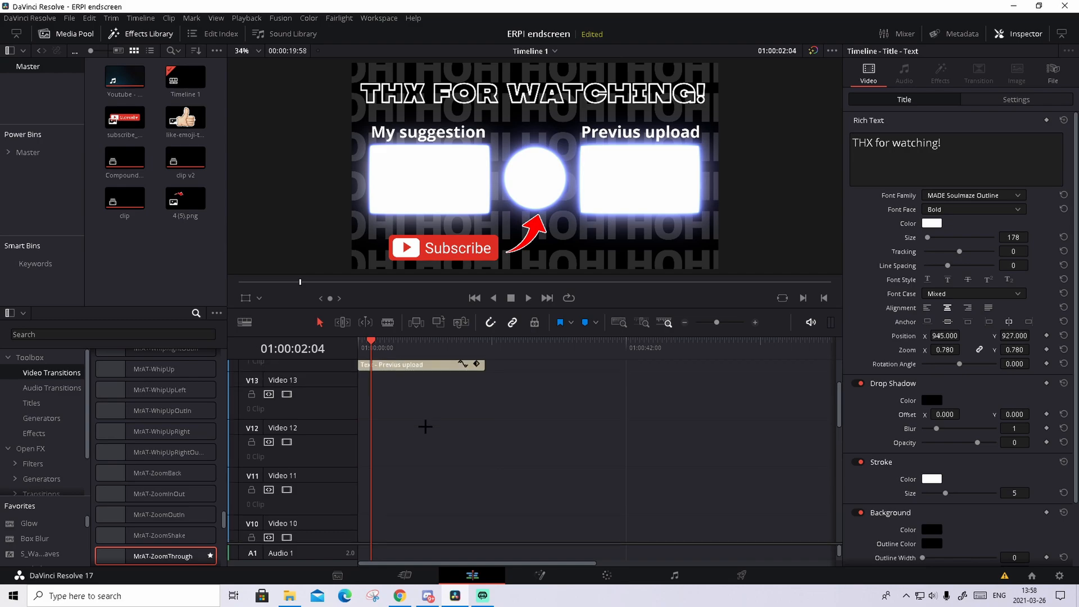
left_click(420, 431)
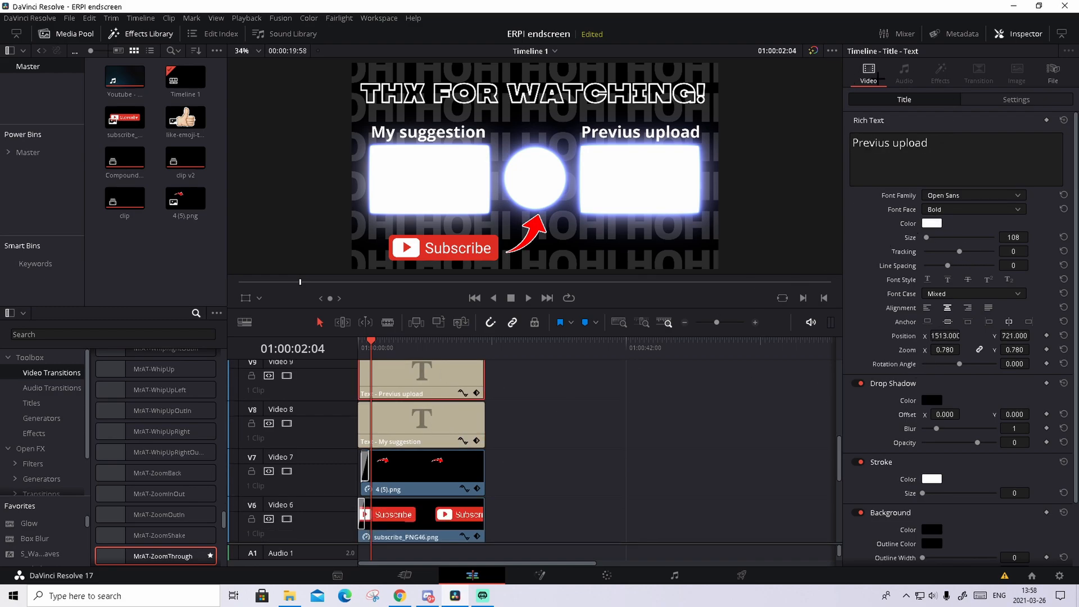
scroll("down", 3)
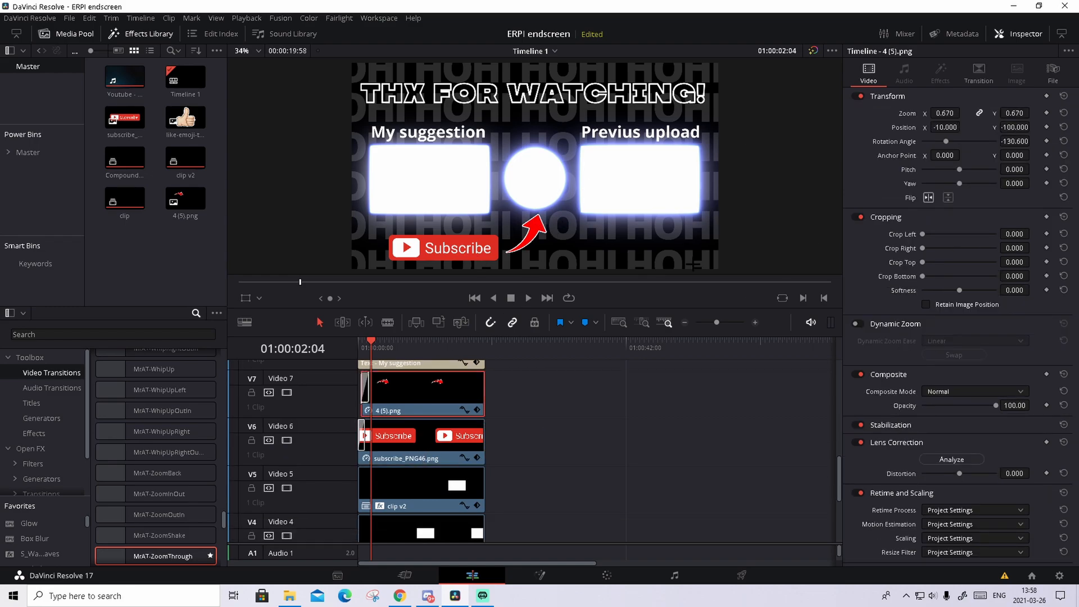
scroll("down", 3)
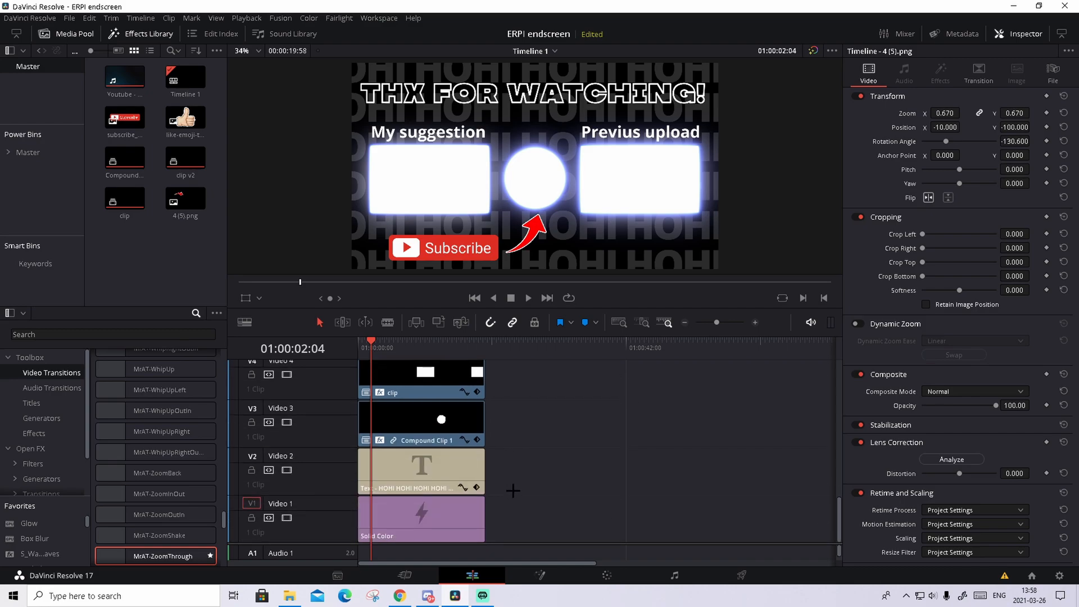
mouse_move(489, 471)
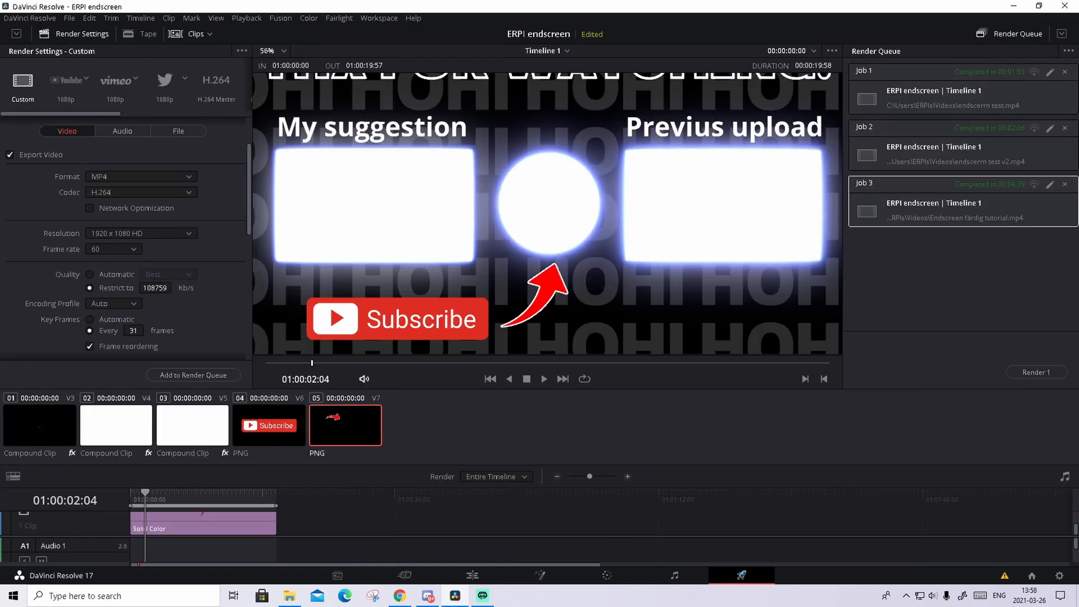
- Set the H.264 MP4 render output to 'Endscreen färdig tutorial' in the Videos folder
scroll("down", 3)
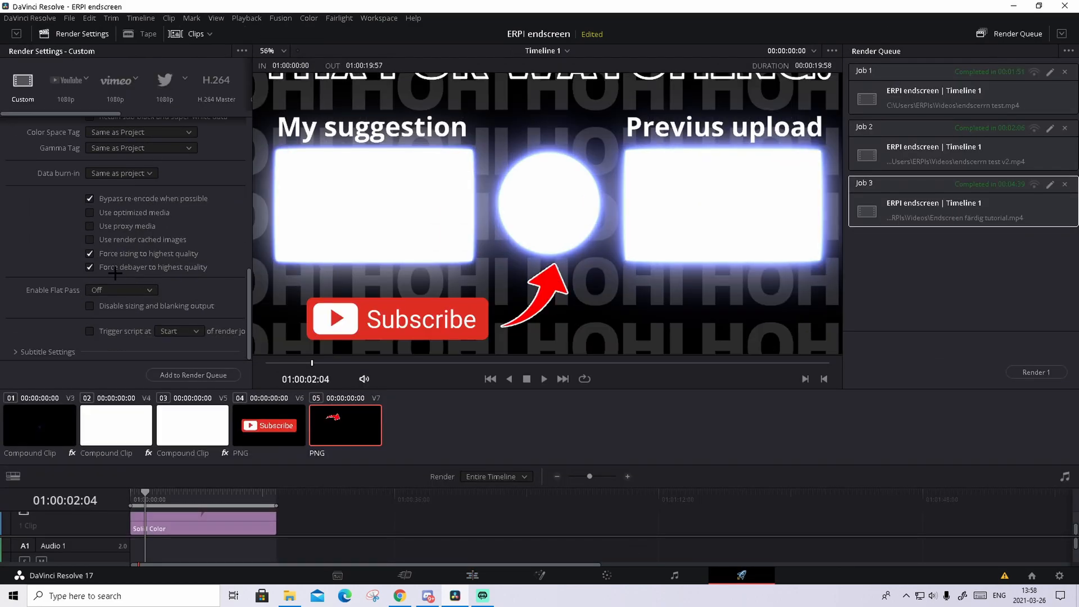
scroll("down", 3)
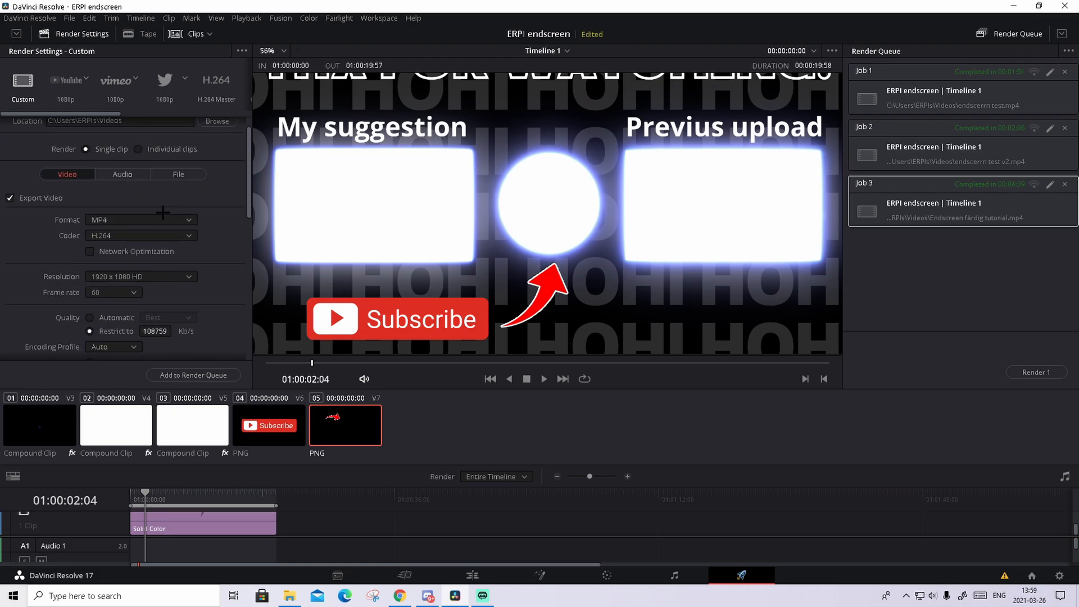
scroll("down", 3)
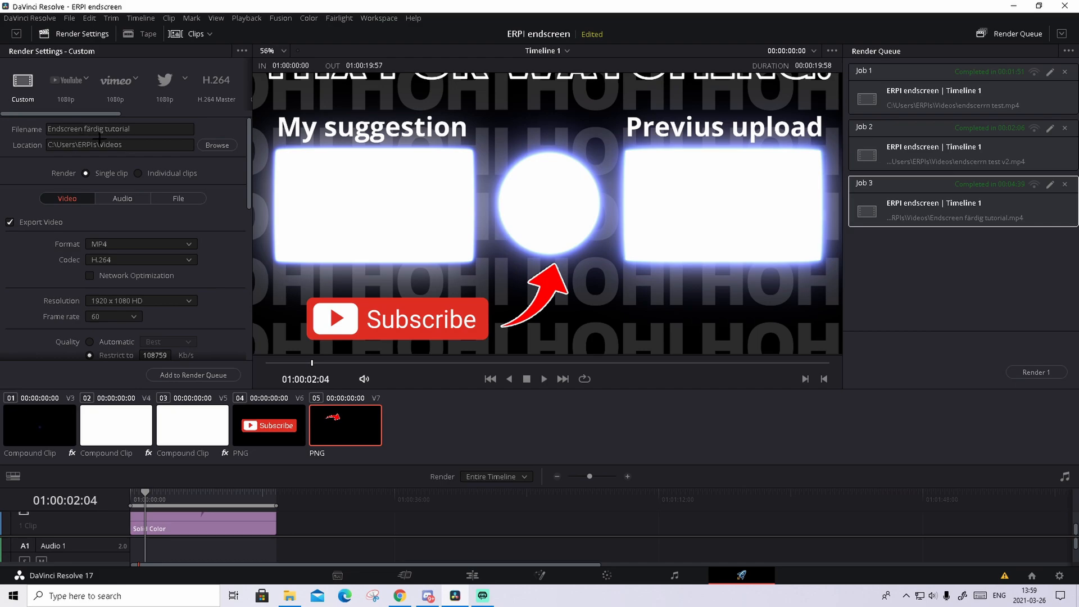
left_click(217, 145)
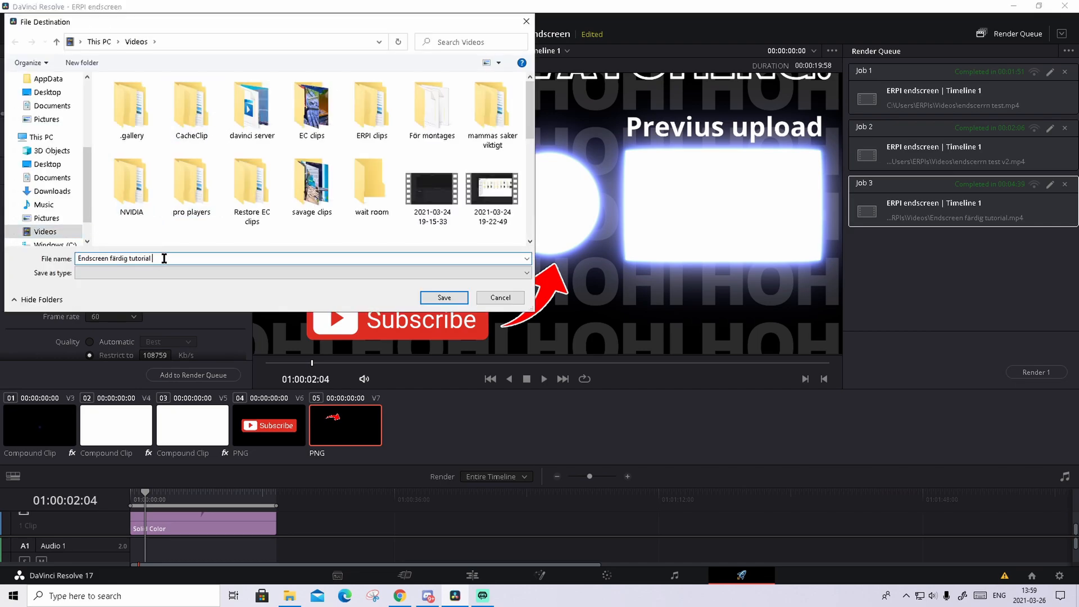
left_click(443, 296)
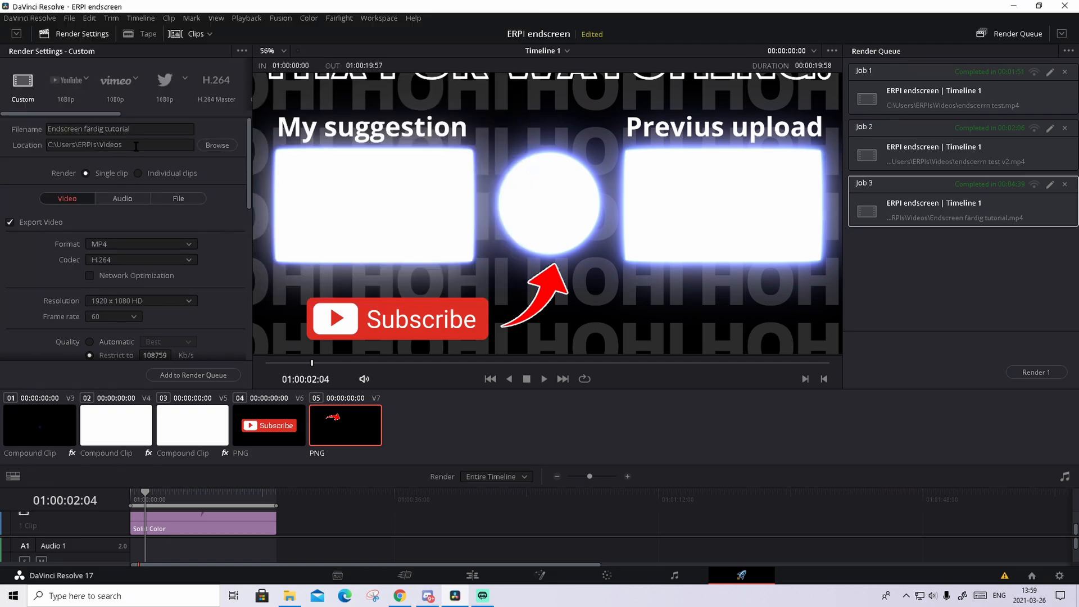
mouse_move(141, 173)
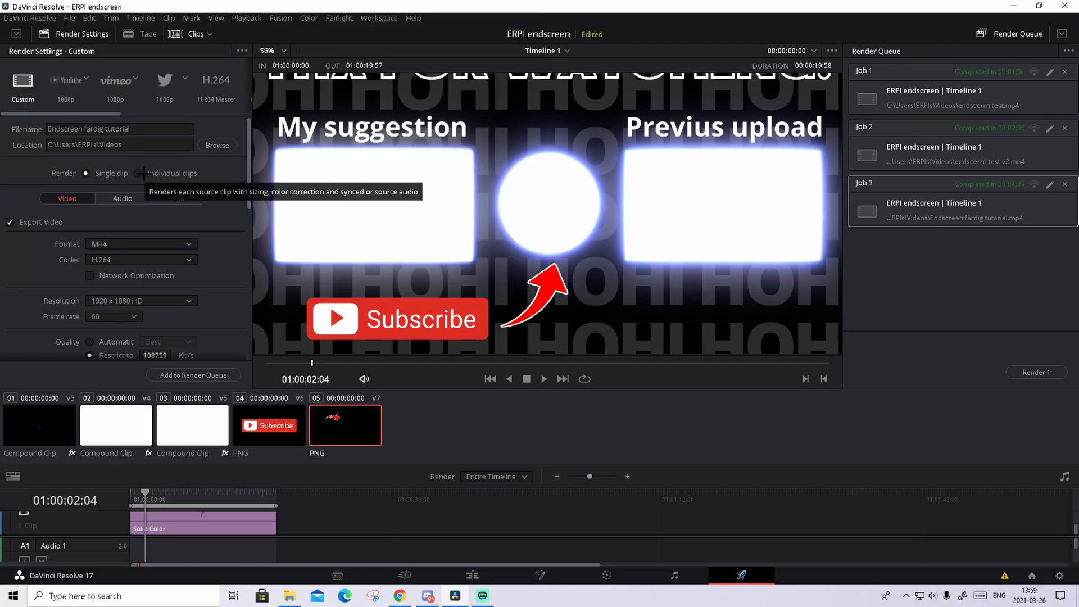